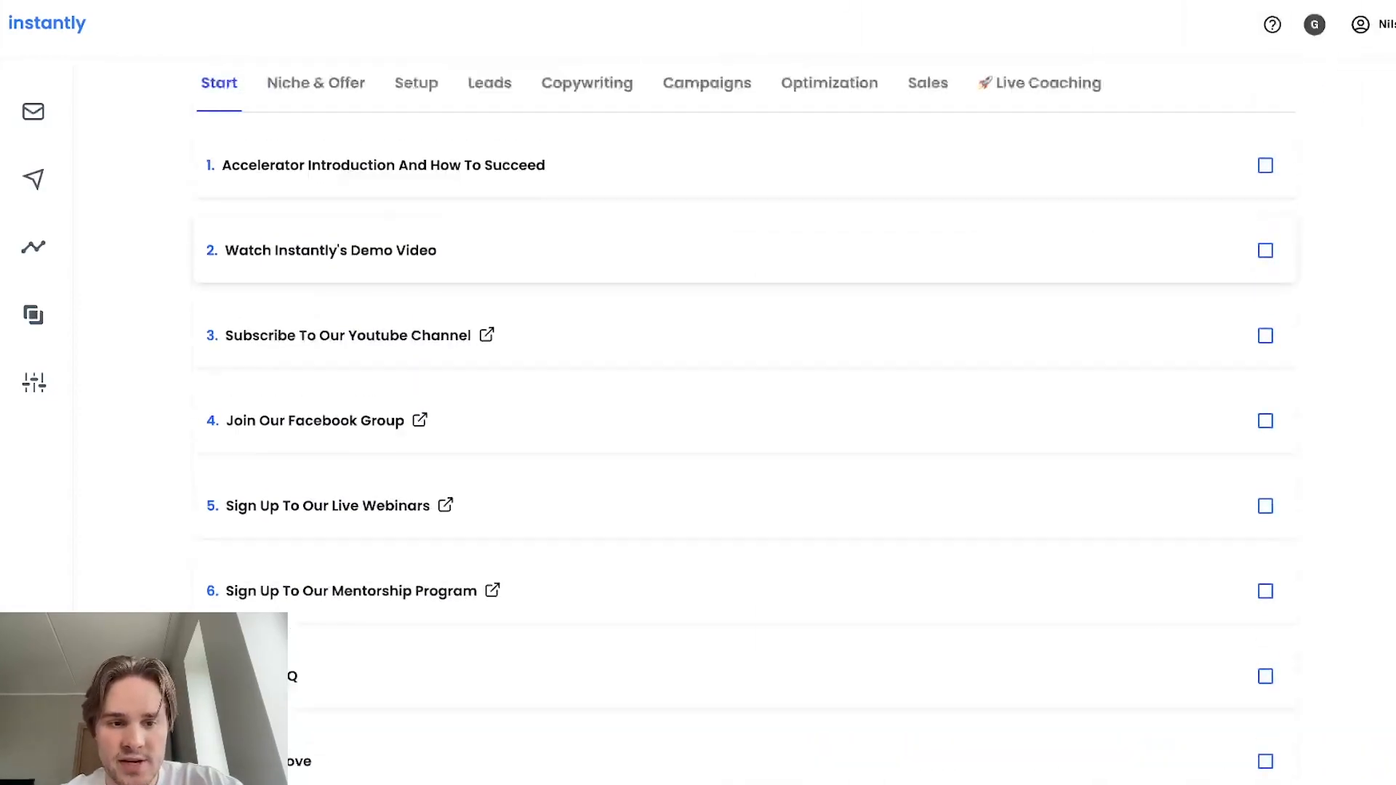
# Step: Scroll down the Start checklist to reveal the Limits FAQ lesson and its limits
pyautogui.scroll(-3)
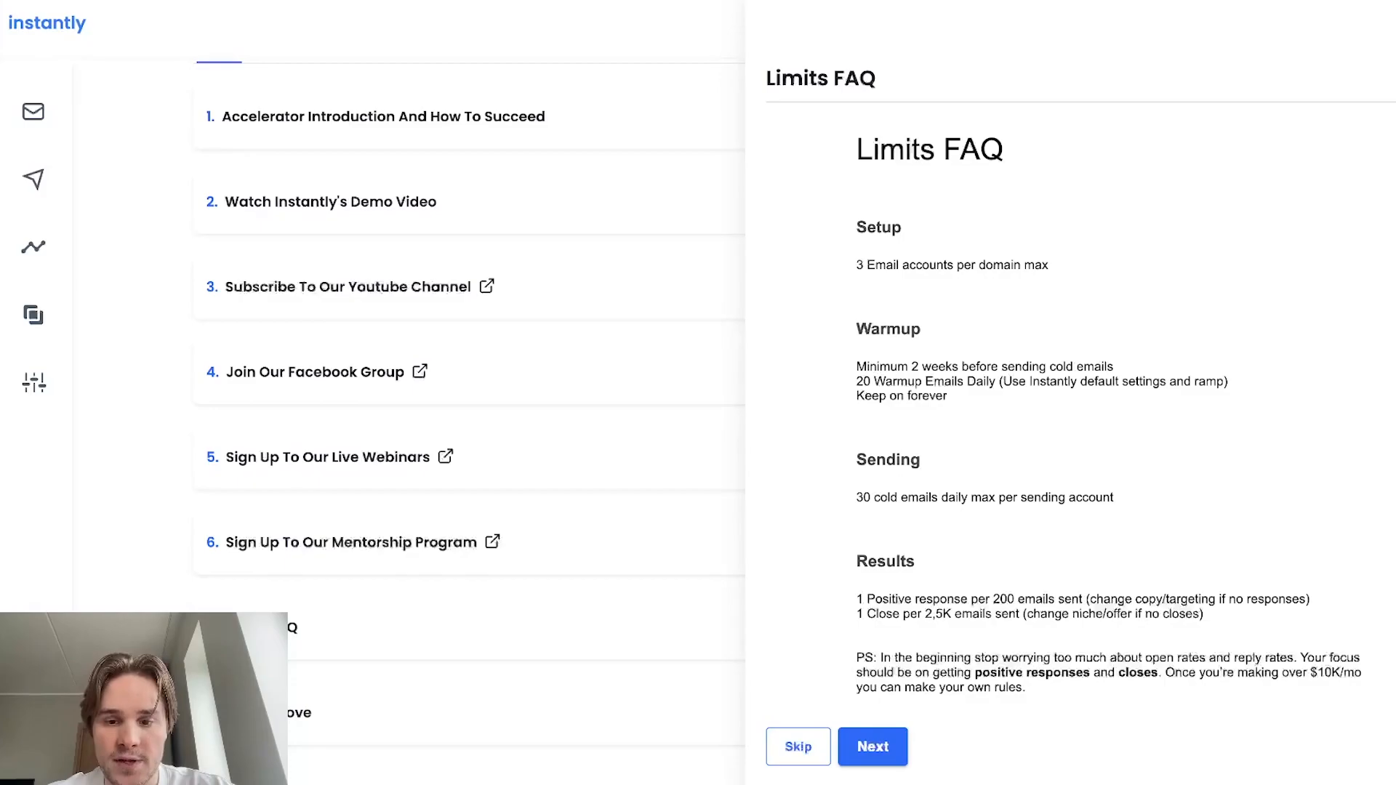
pyautogui.moveTo(857, 381); pyautogui.dragTo(947, 396)
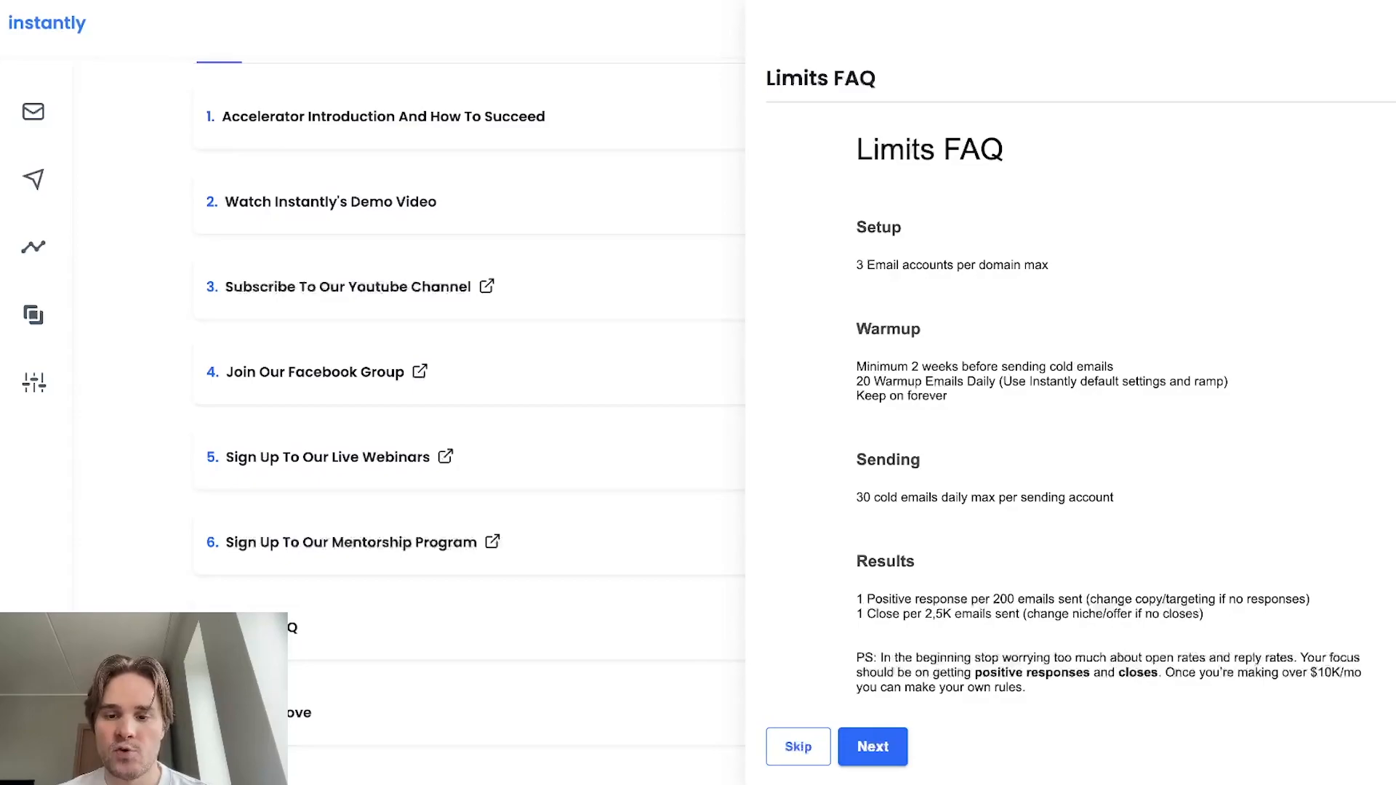
pyautogui.scroll(-3)
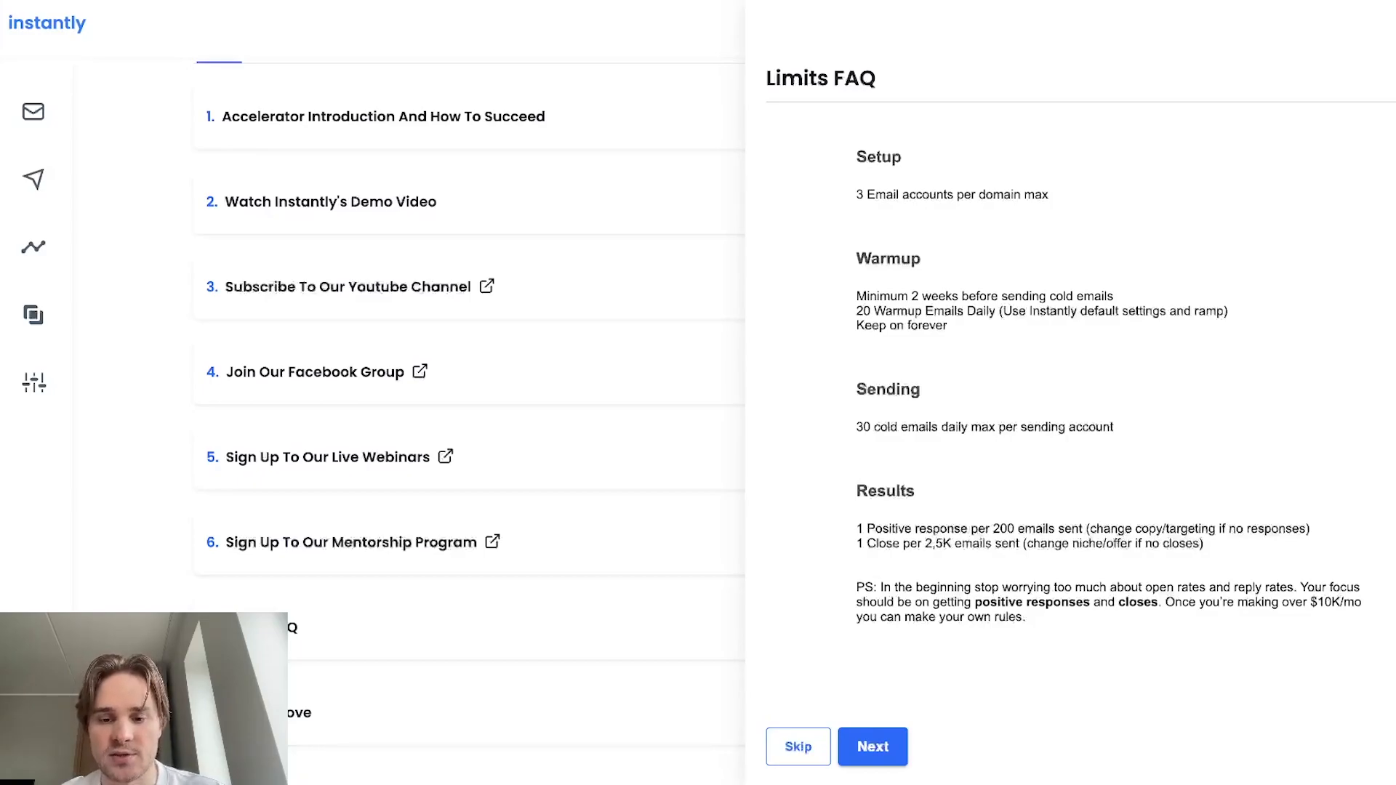
# Step: Highlight the '1 Positive response per 200 emails sent' line in the Limits FAQ
pyautogui.moveTo(857, 528); pyautogui.dragTo(1130, 528)
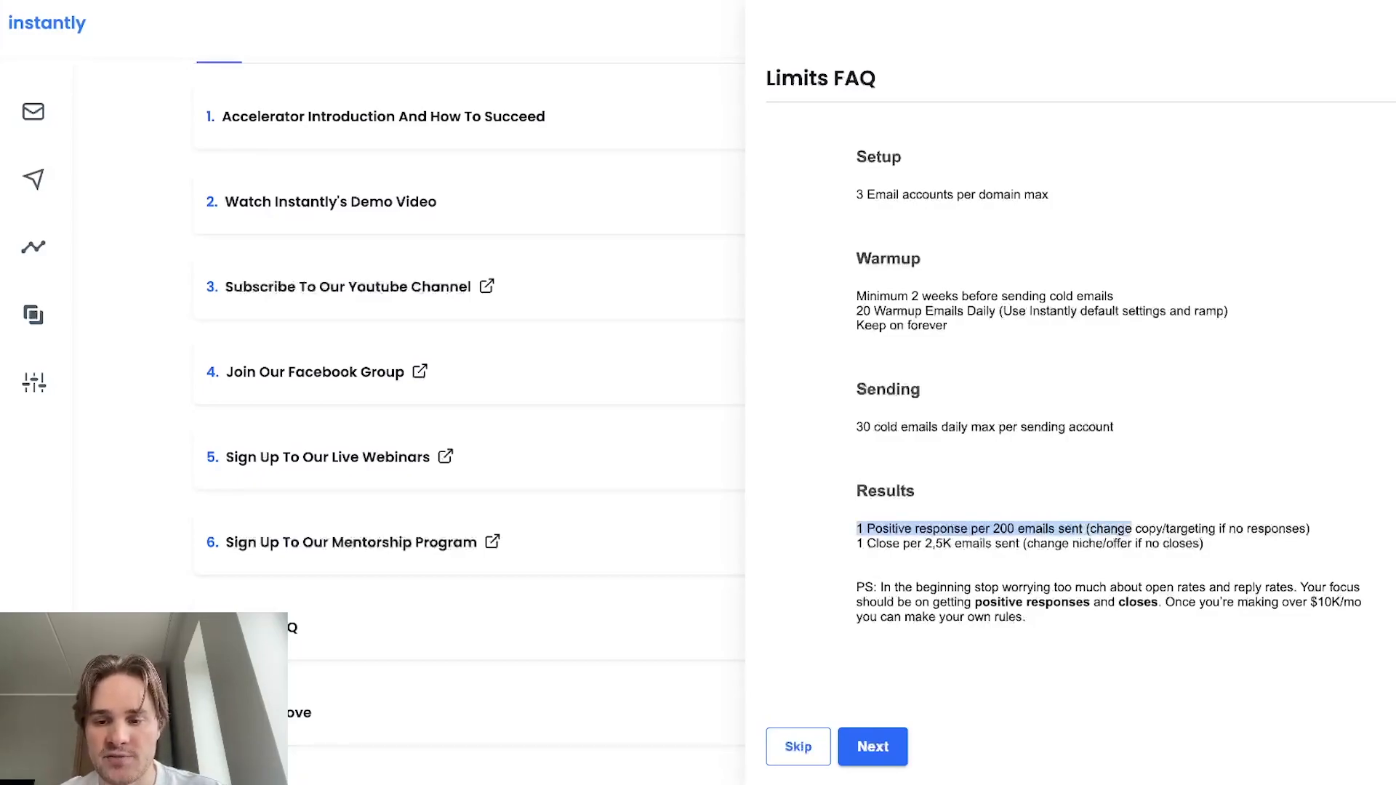